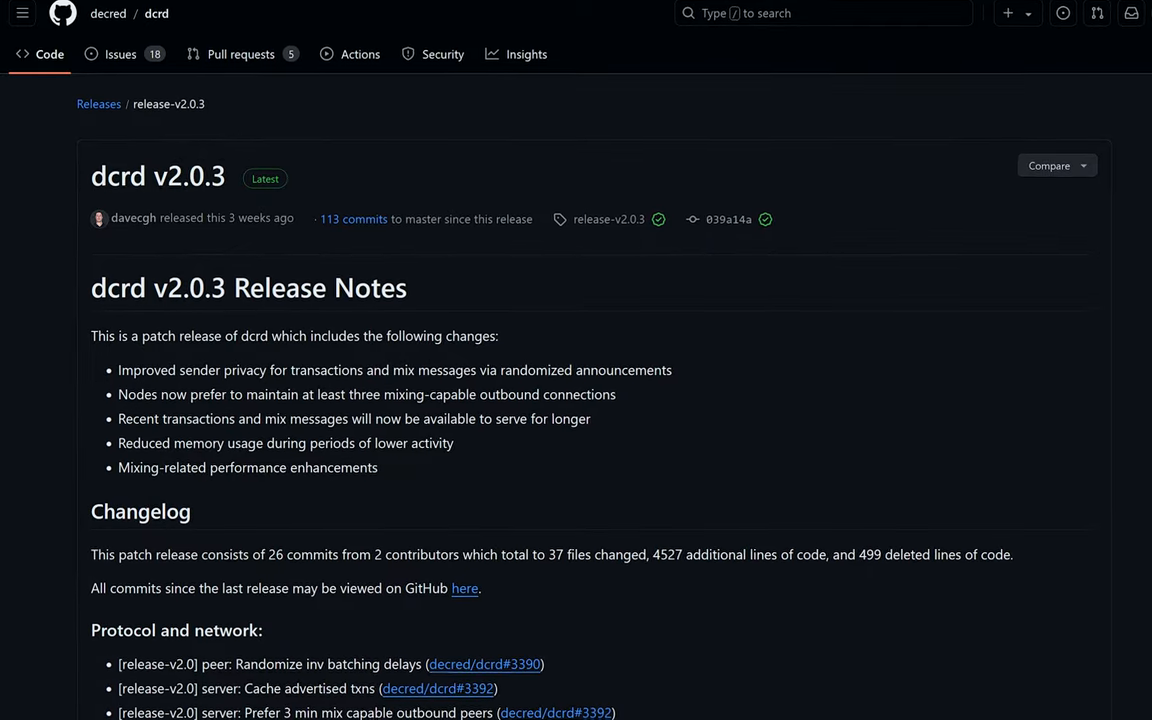
Scroll through the dcrd v2.0.3 release notes before the Decred X announcement post.
{"action": "scroll", "scroll_direction": "down", "scroll_amount": 3}
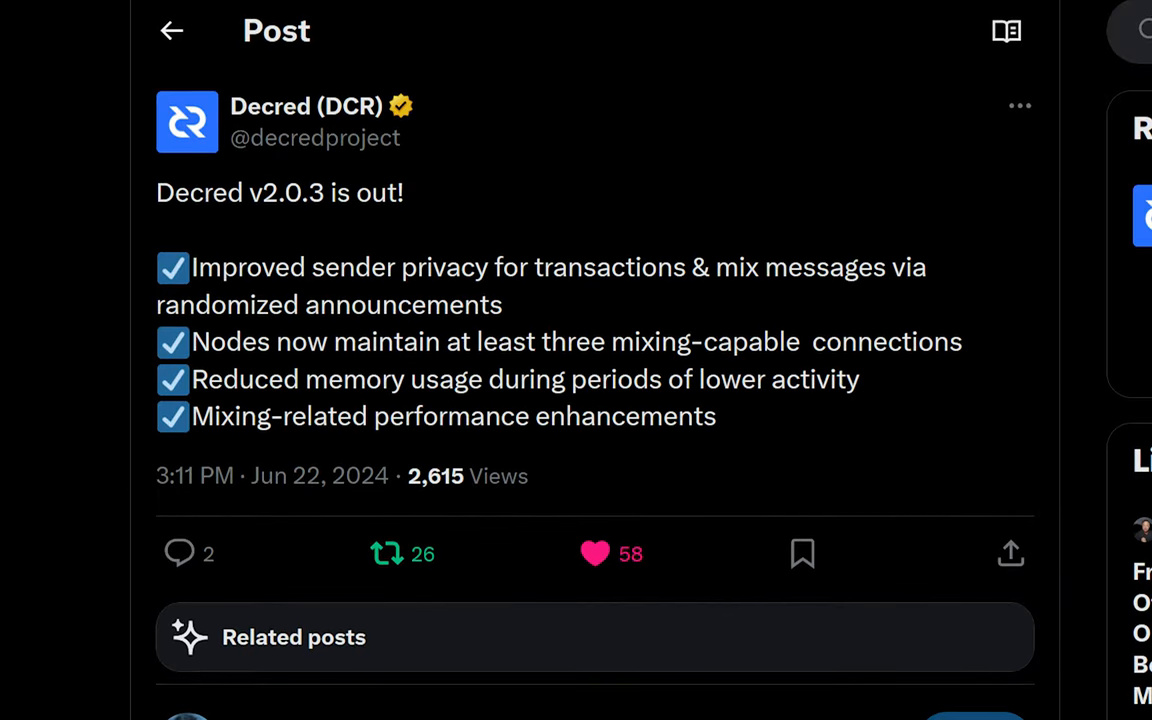
{"action": "scroll", "scroll_direction": "down", "scroll_amount": 3}
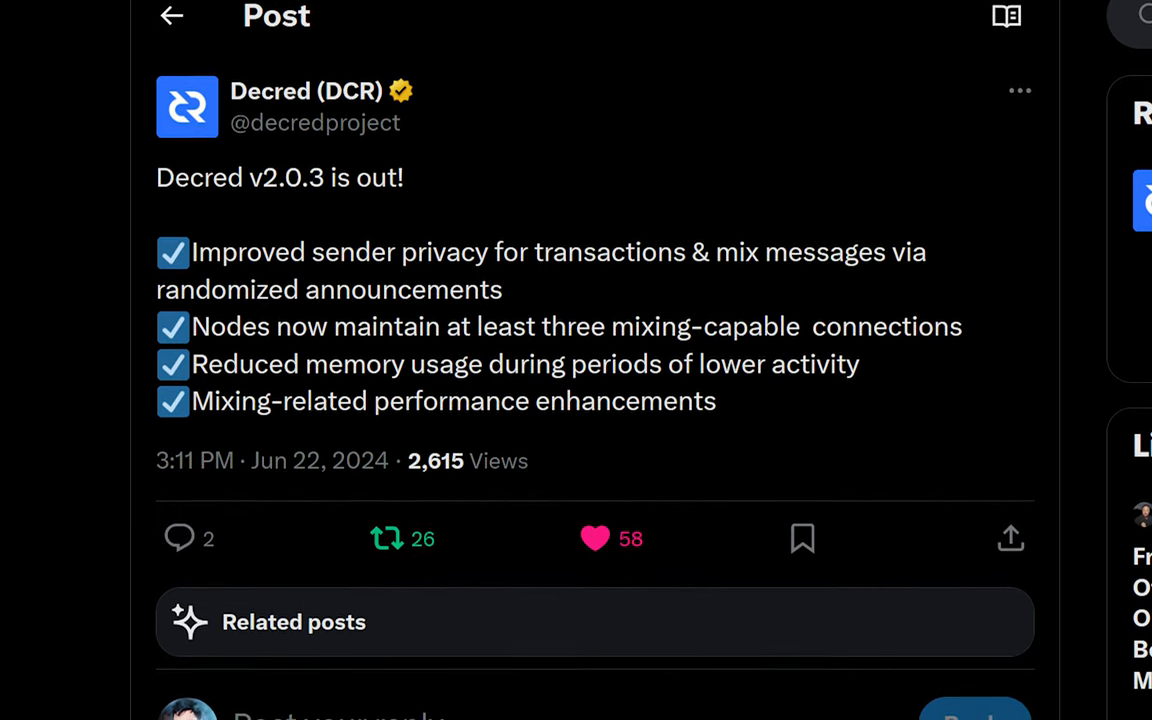
{"action": "scroll", "scroll_direction": "down", "scroll_amount": 3}
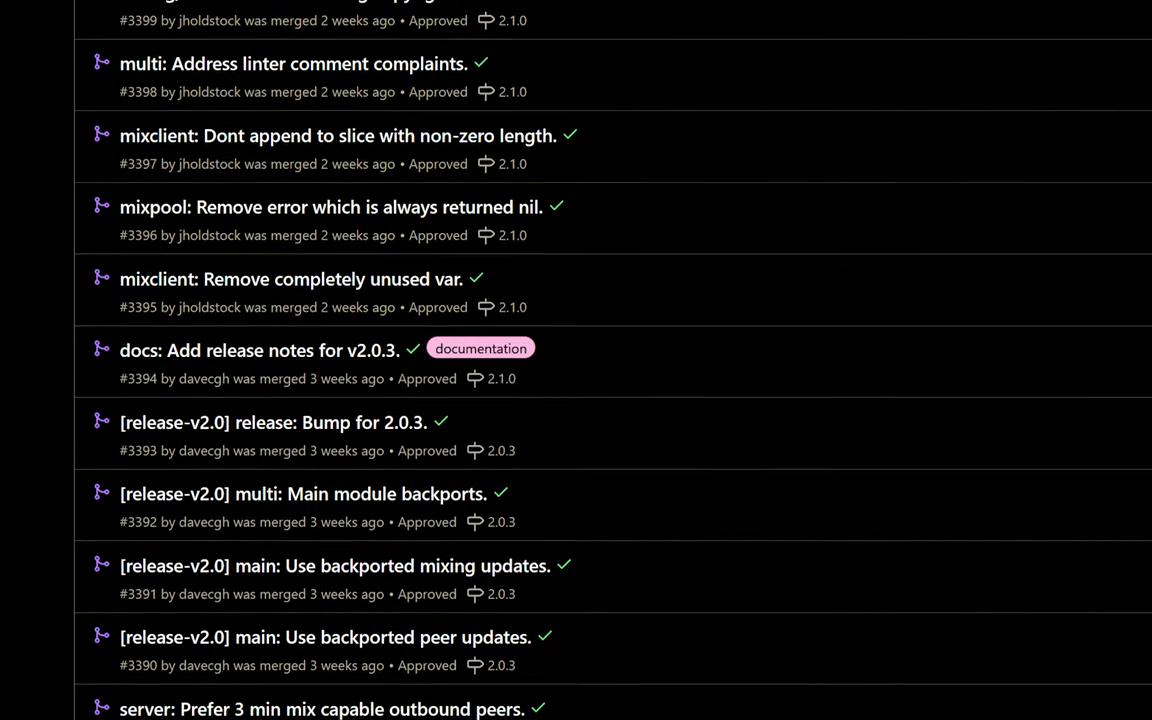
Scroll the dcrd and dcrwallet merged pull request lists down to the 2.0.3 version bump.
{"action": "scroll", "scroll_direction": "down", "scroll_amount": 3}
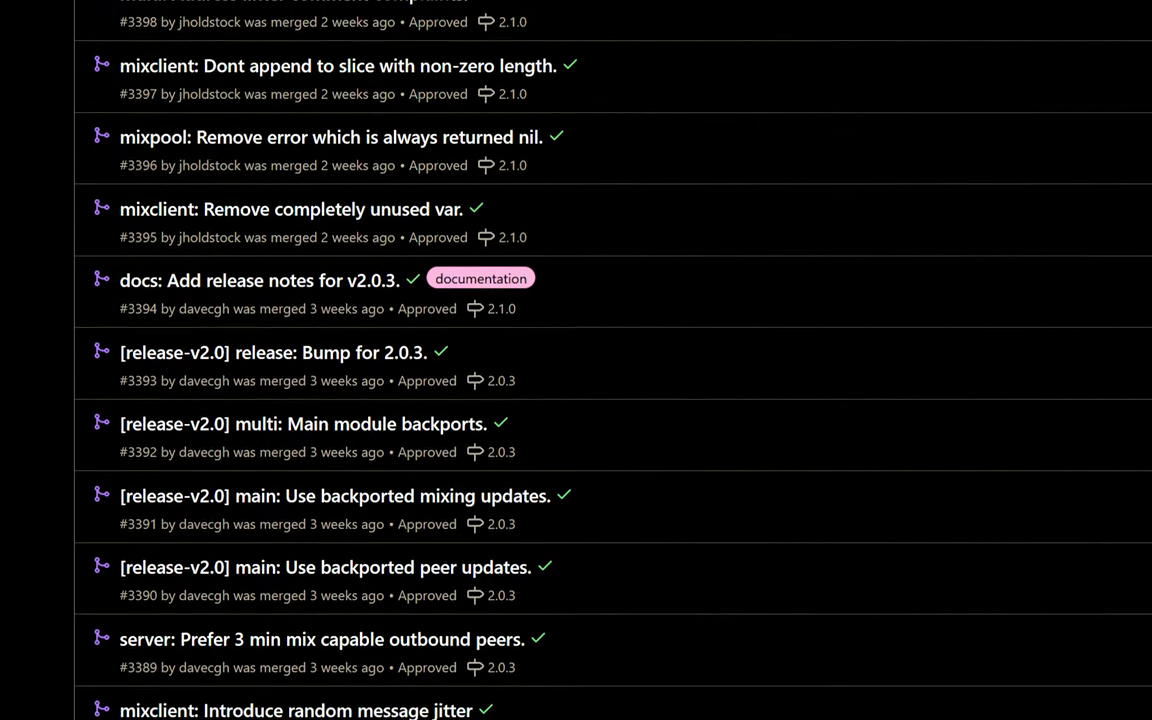
{"action": "scroll", "scroll_direction": "down", "scroll_amount": 3}
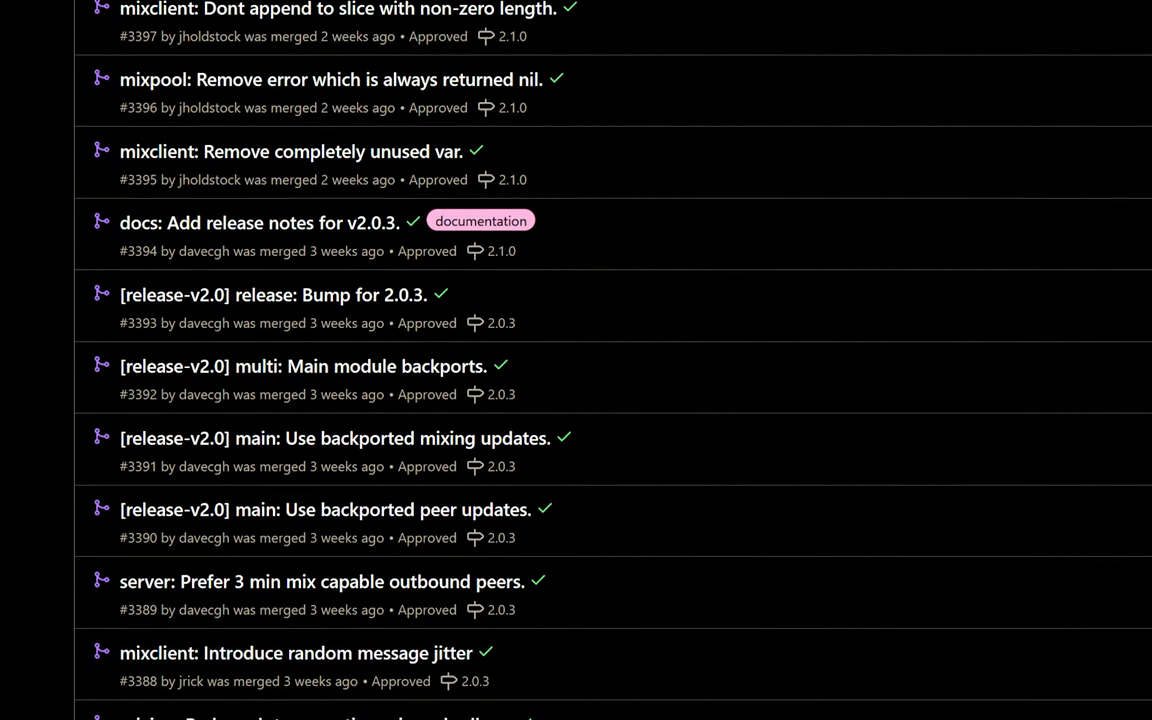
{"action": "scroll", "scroll_direction": "down", "scroll_amount": 3}
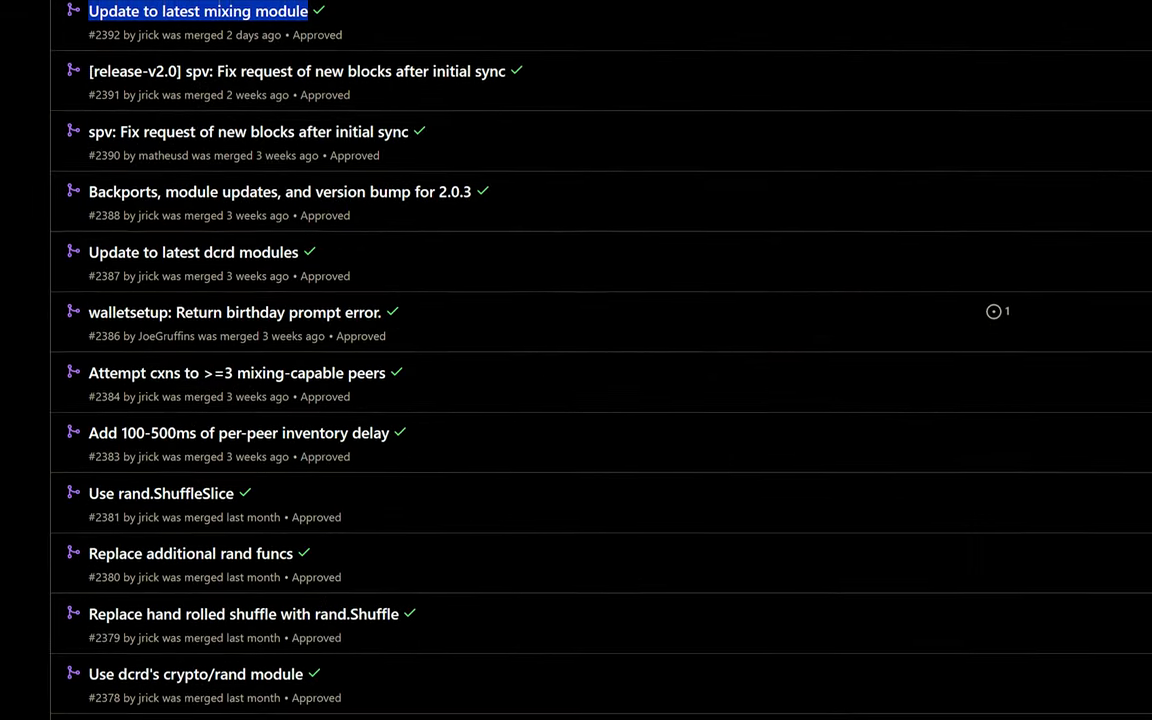
{"action": "scroll", "scroll_direction": "down", "scroll_amount": 3}
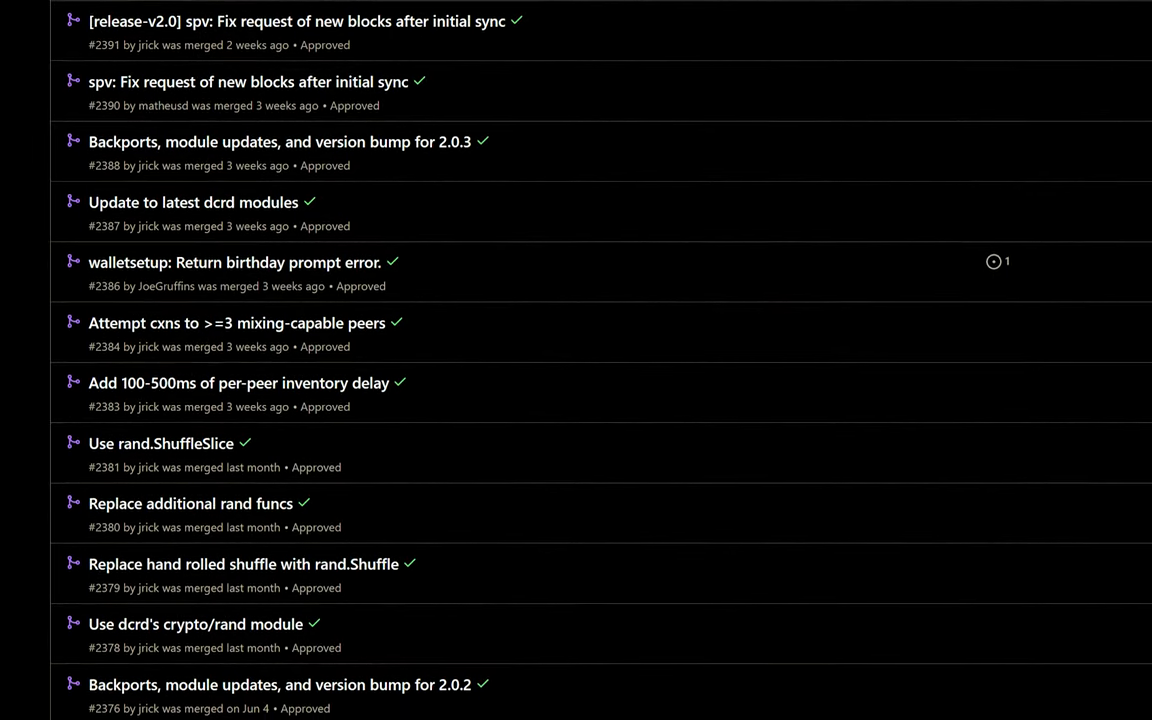
{"action": "scroll", "scroll_direction": "down", "scroll_amount": 3}
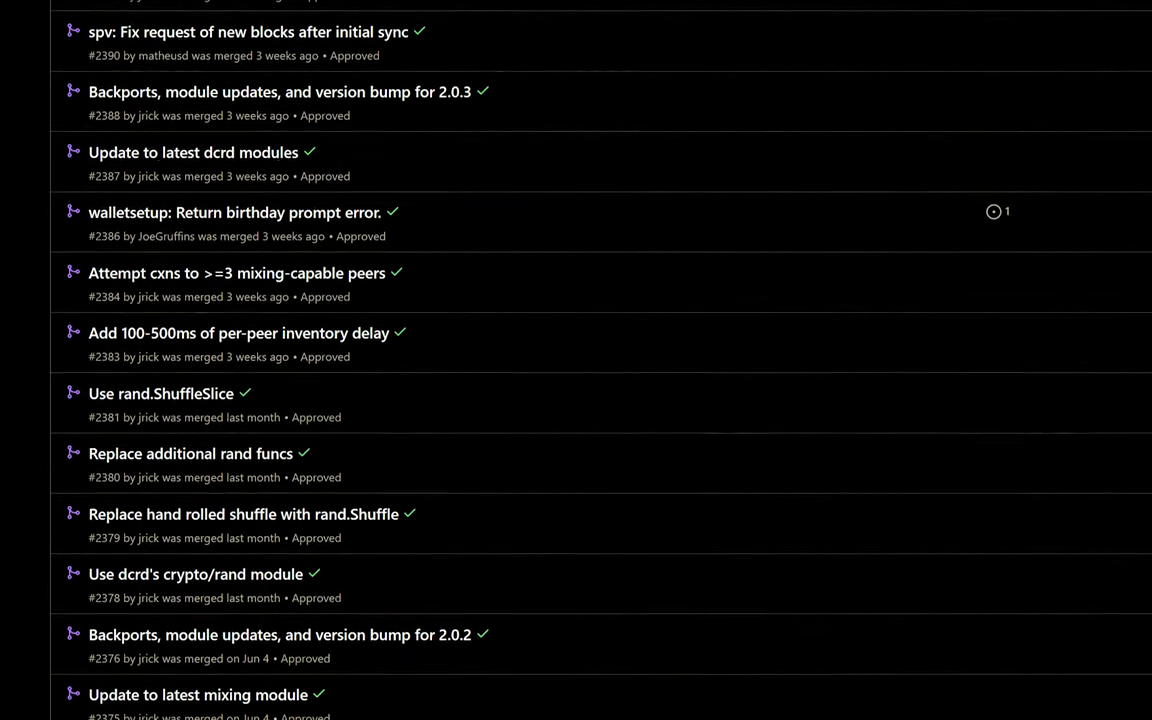
{"action": "scroll", "scroll_direction": "down", "scroll_amount": 3}
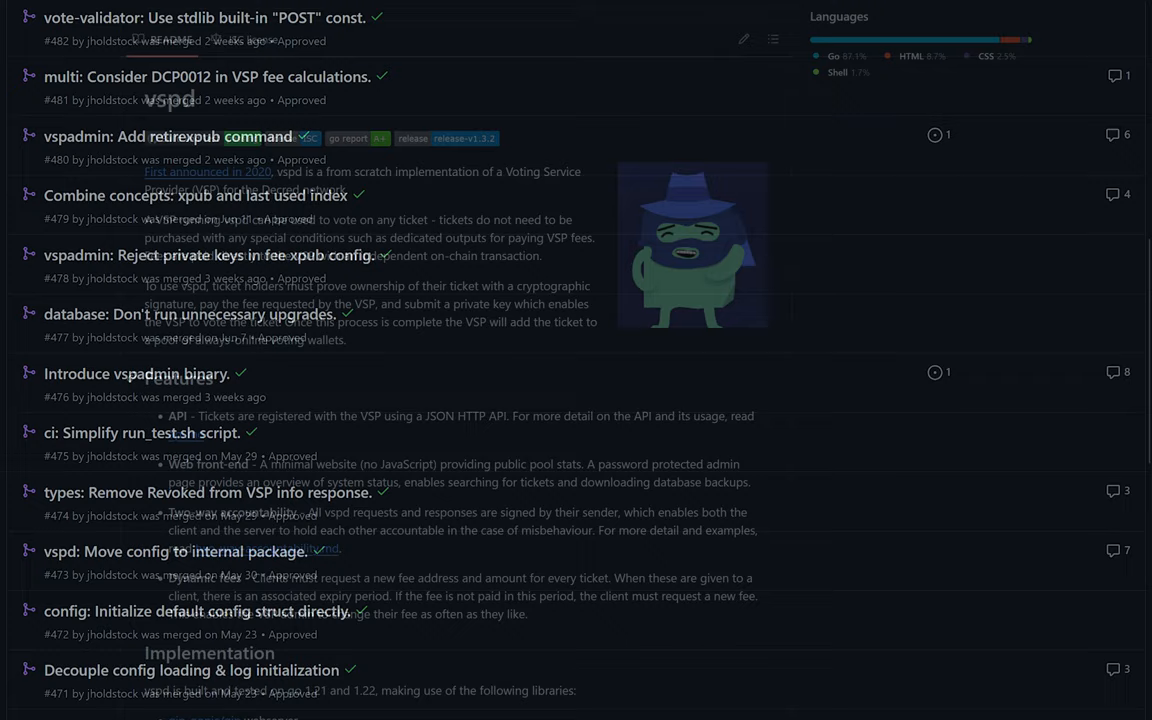
Scroll vspd's merged pull requests, including the vspadmin retirexpub command.
{"action": "scroll", "scroll_direction": "down", "scroll_amount": 3}
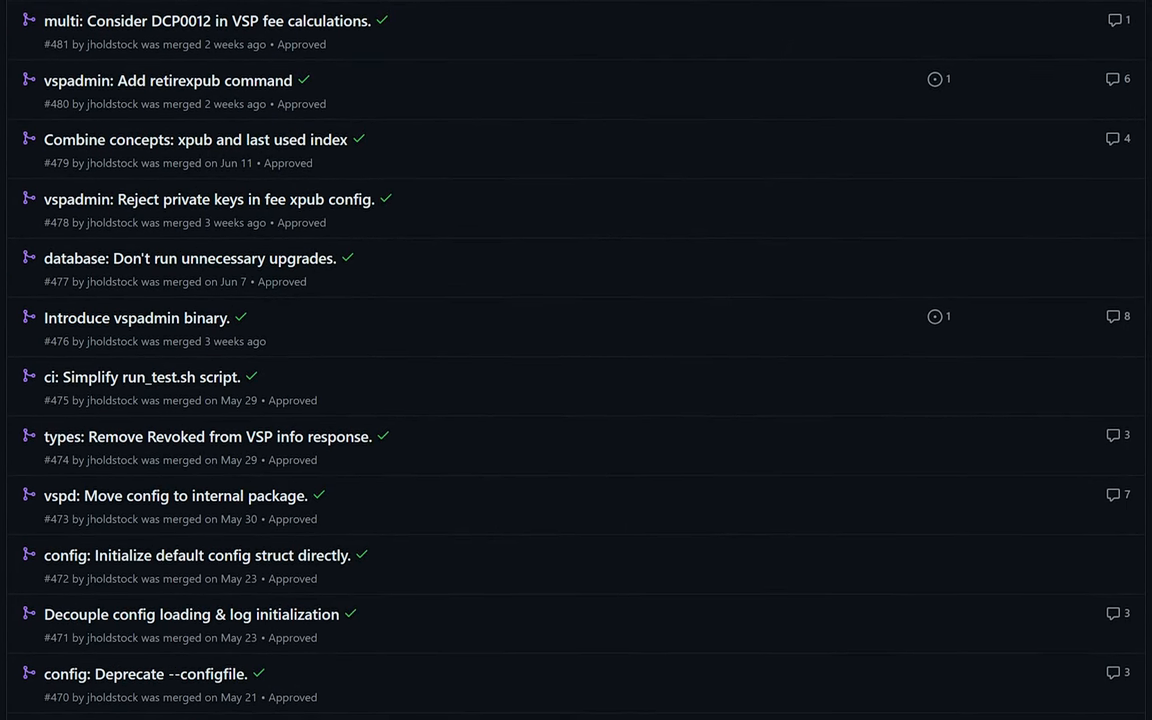
{"action": "scroll", "scroll_direction": "down", "scroll_amount": 3}
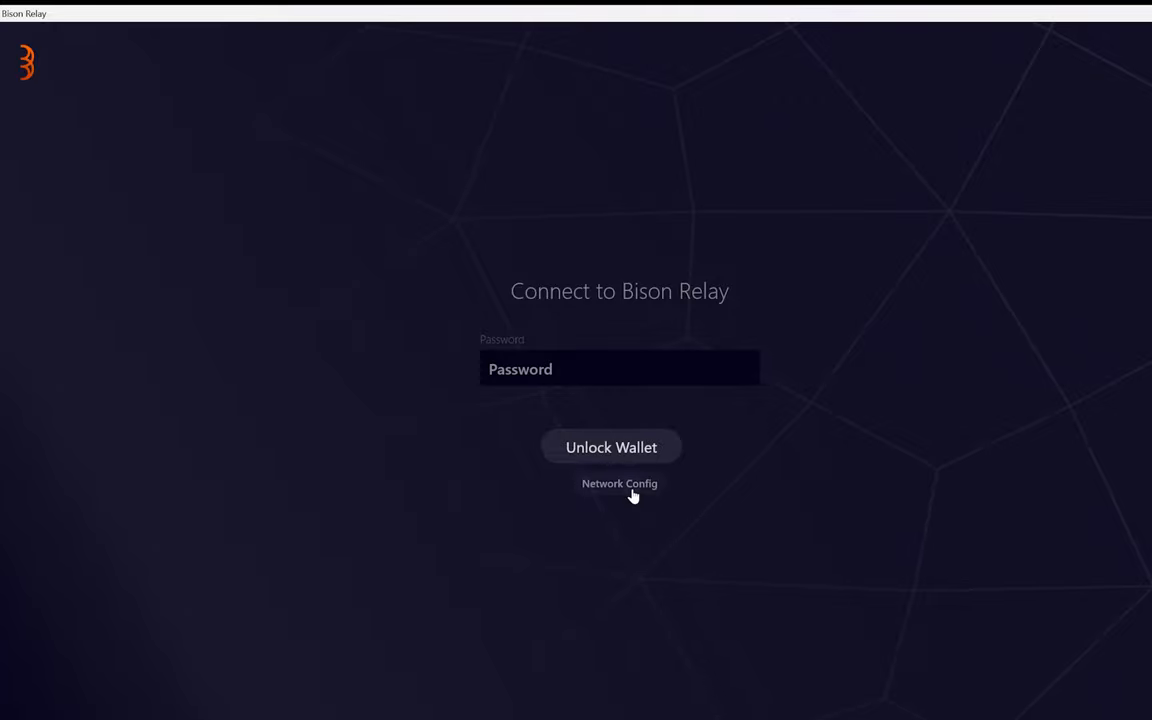
Unlock the wallet from the Connect to Bison Relay screen.
{"action": "left_click", "coordinate": [620, 482]}
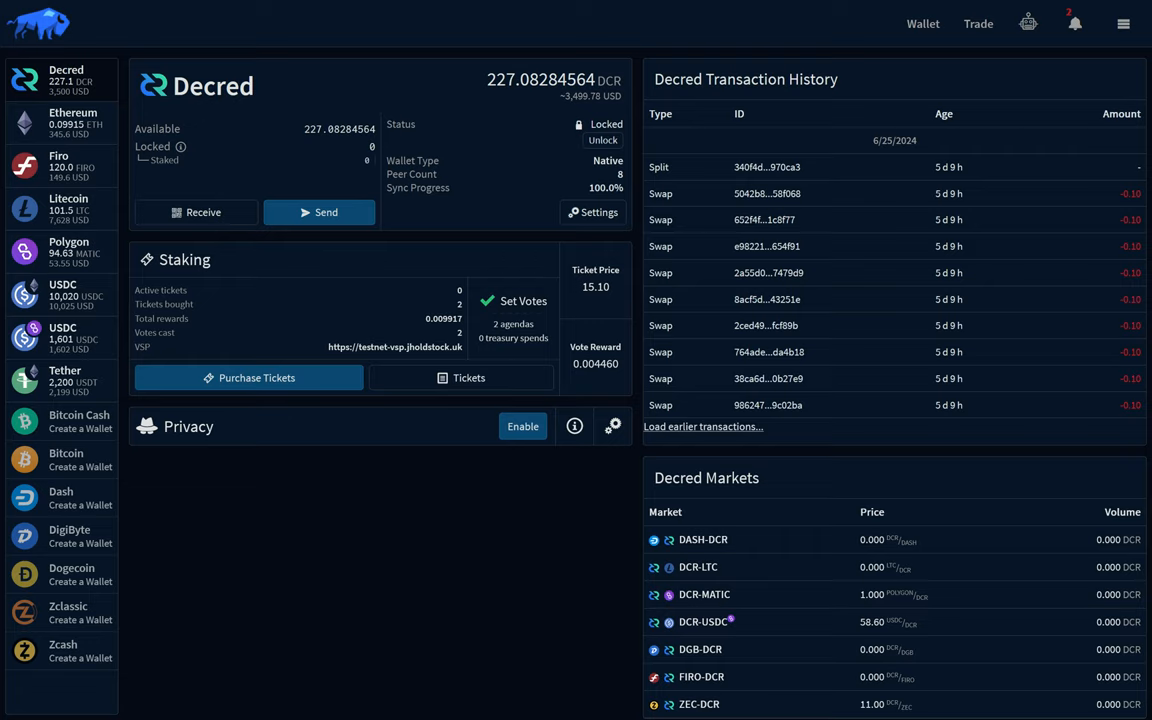
Select the Decred wallet, review its DCR market prices, then move to the Trade markets.
{"action": "left_click", "coordinate": [978, 24]}
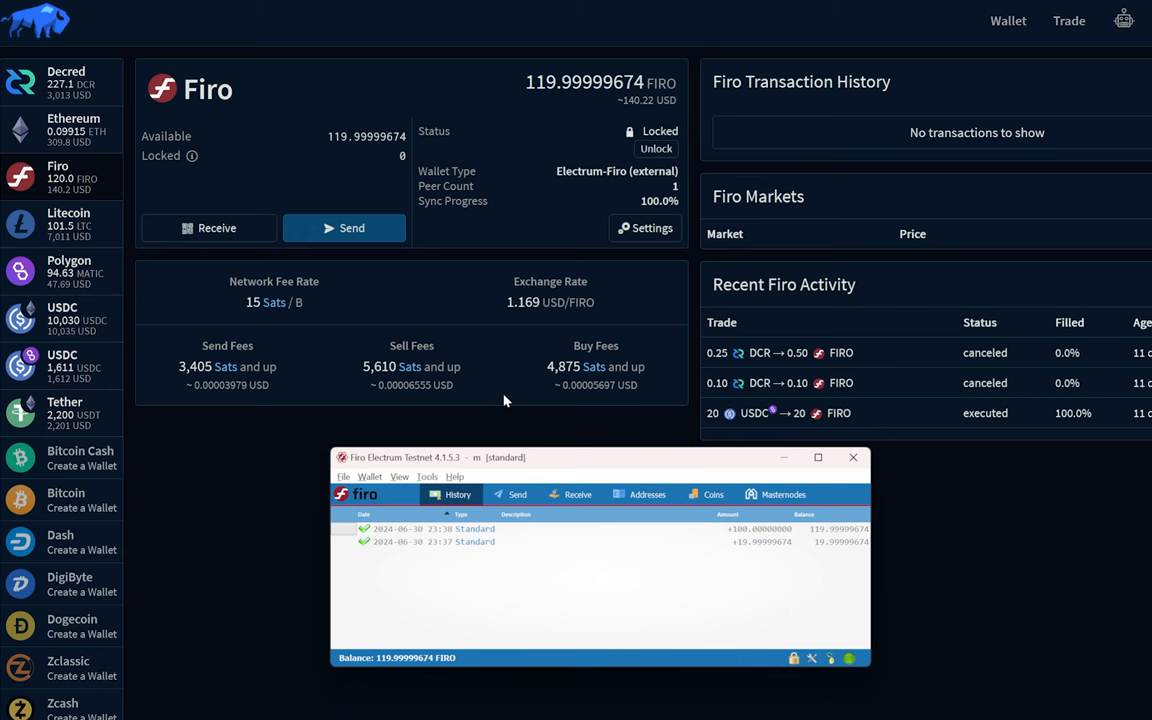
{"action": "left_click", "coordinate": [208, 228]}
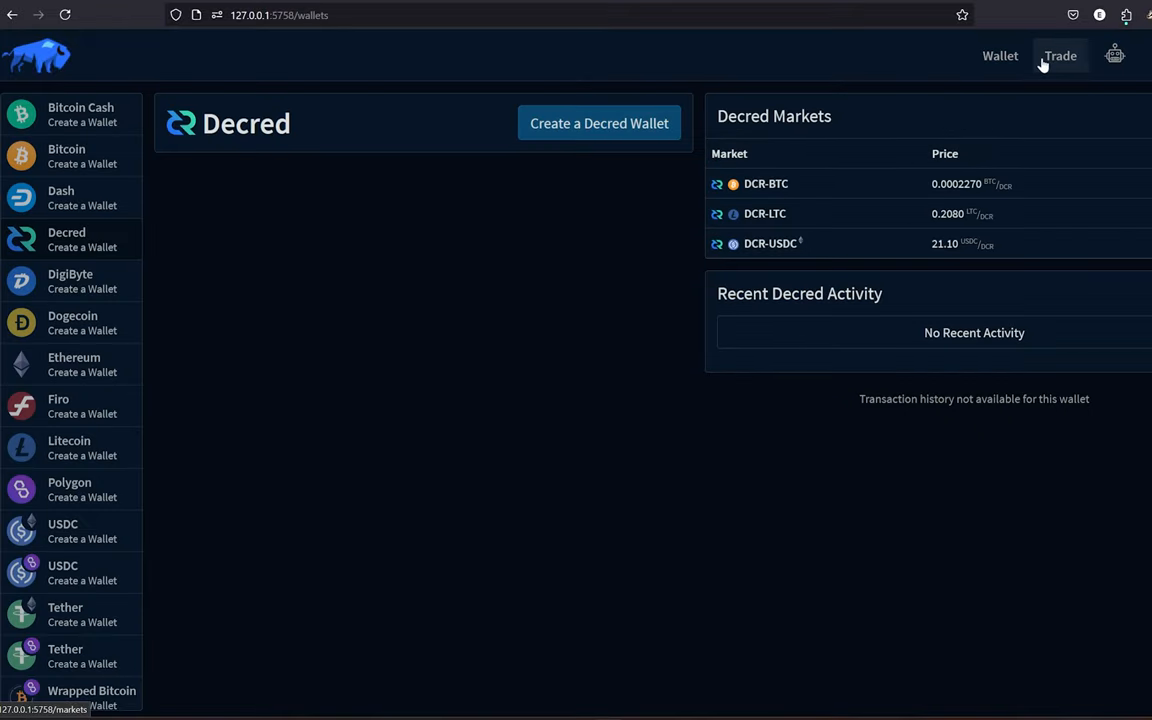
{"action": "left_click", "coordinate": [1060, 56]}
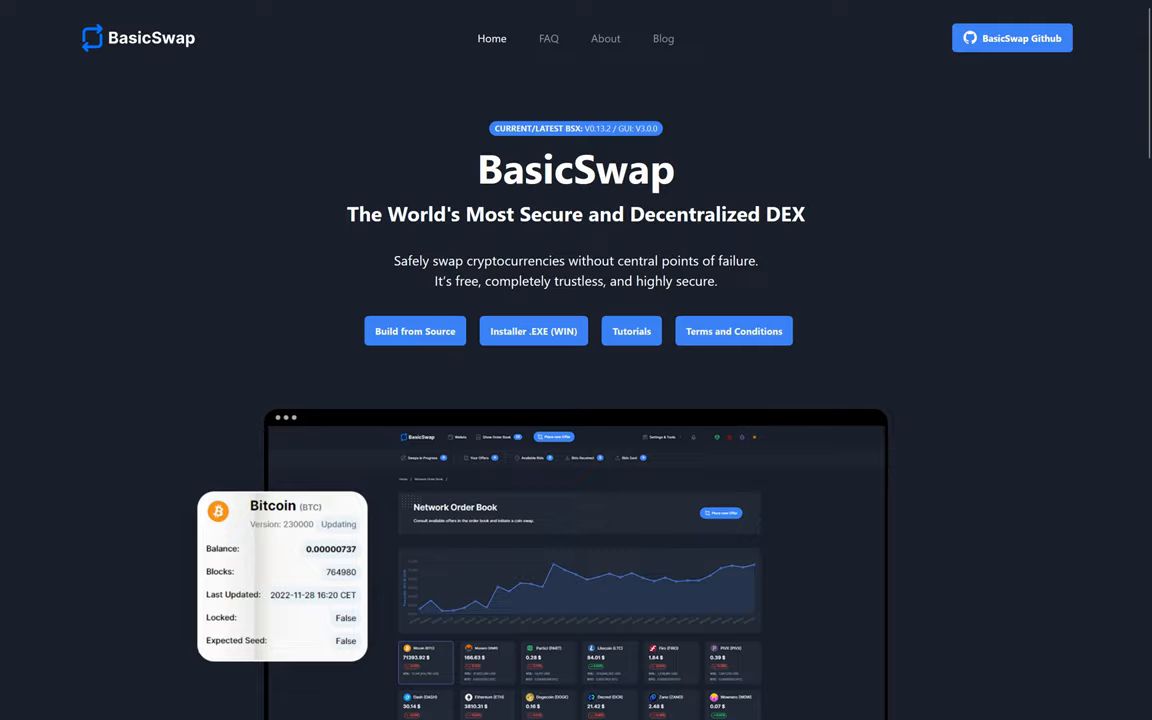
Scroll BasicSwap's network order book of DCR, XMR, BTC and LTC offers.
{"action": "scroll", "scroll_direction": "down", "scroll_amount": 3}
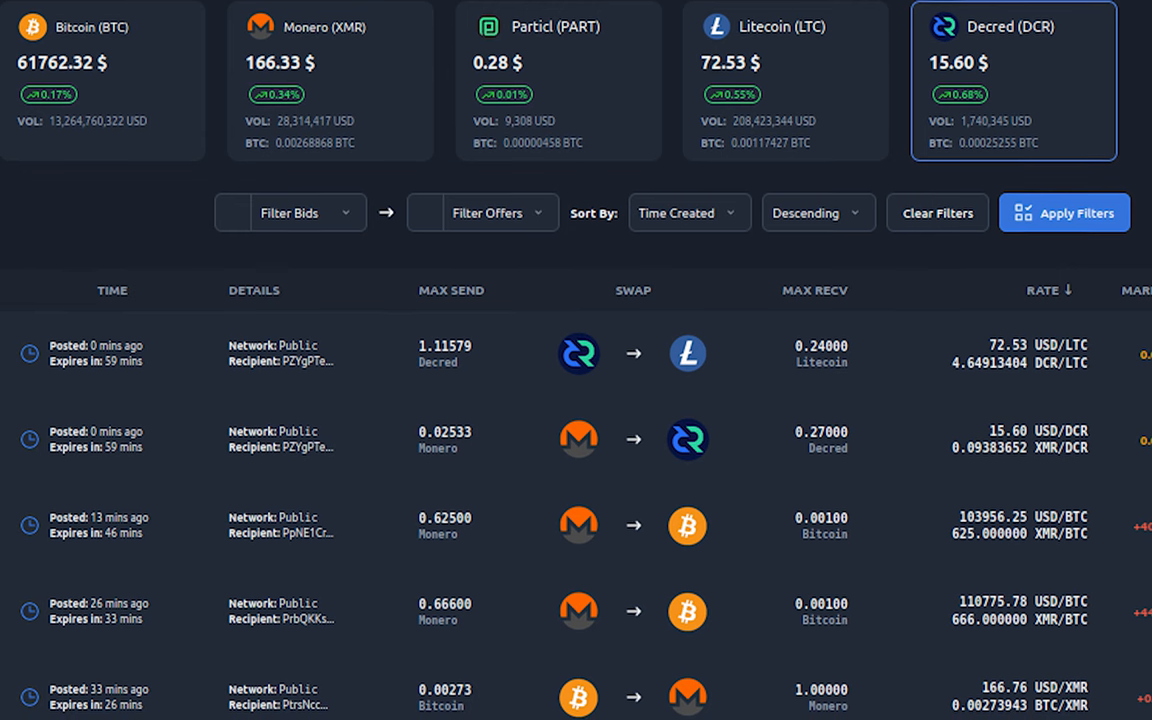
{"action": "scroll", "scroll_direction": "down", "scroll_amount": 3}
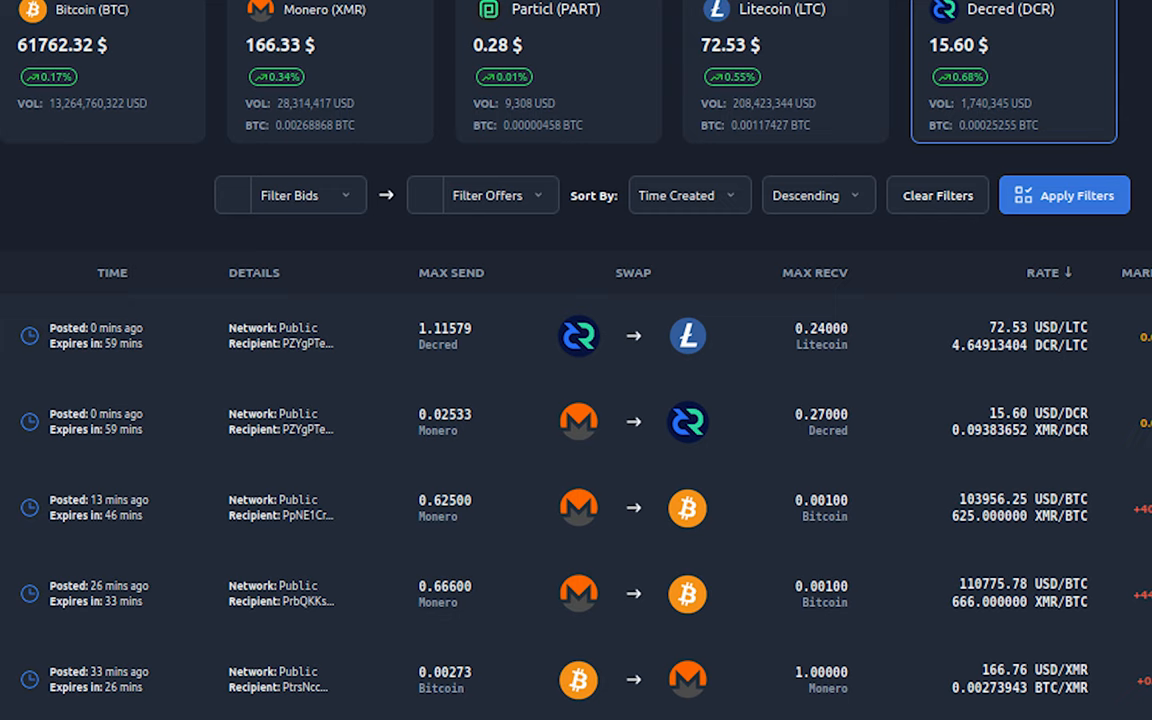
{"action": "scroll", "scroll_direction": "down", "scroll_amount": 3}
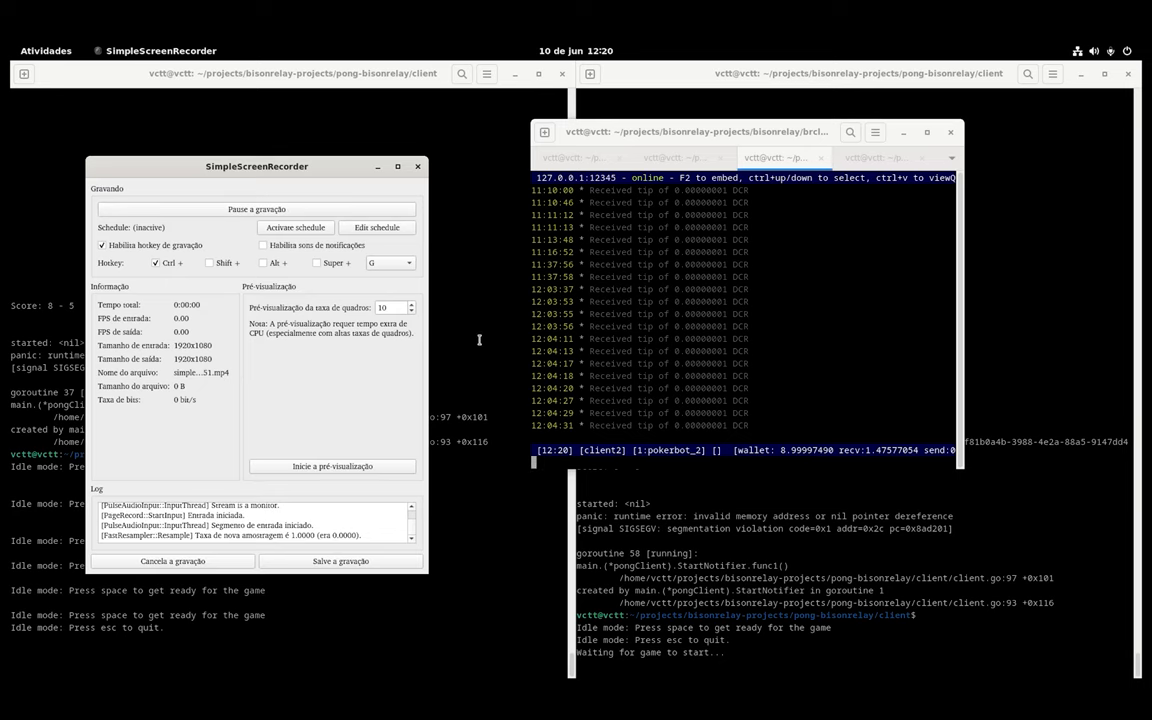
{"action": "left_click", "coordinate": [416, 166]}
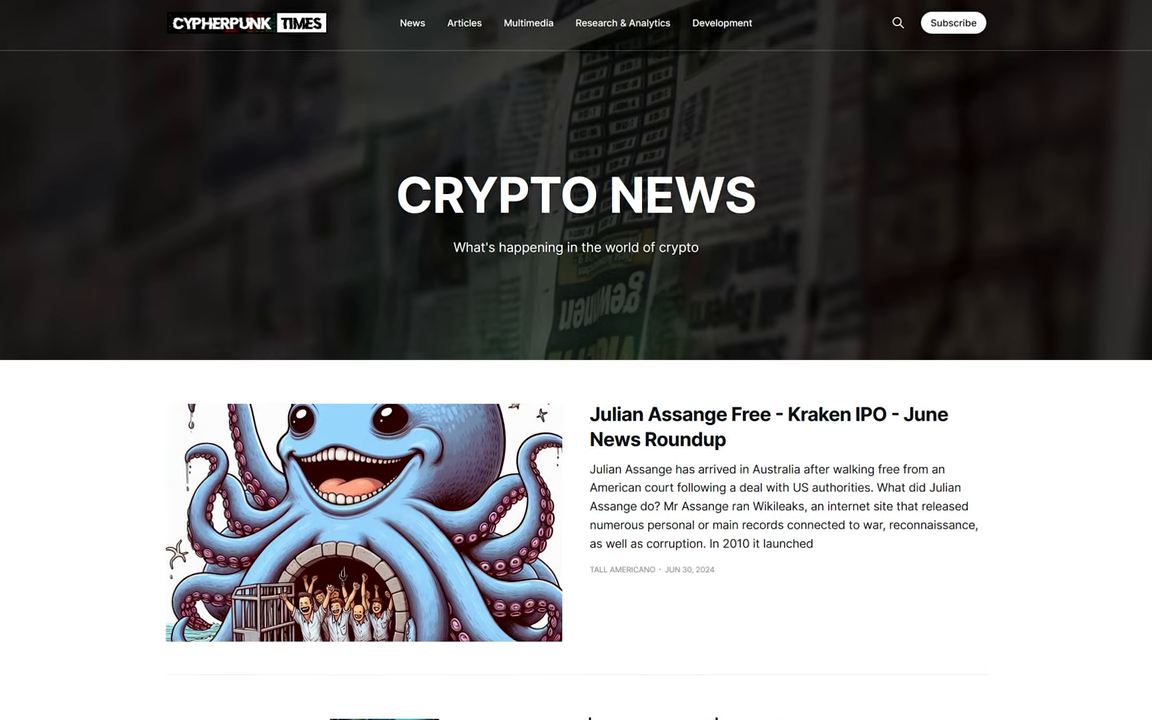
Browse Cypherpunk Times articles, then its X Space post and 350-followers announcement.
{"action": "scroll", "scroll_direction": "down", "scroll_amount": 3}
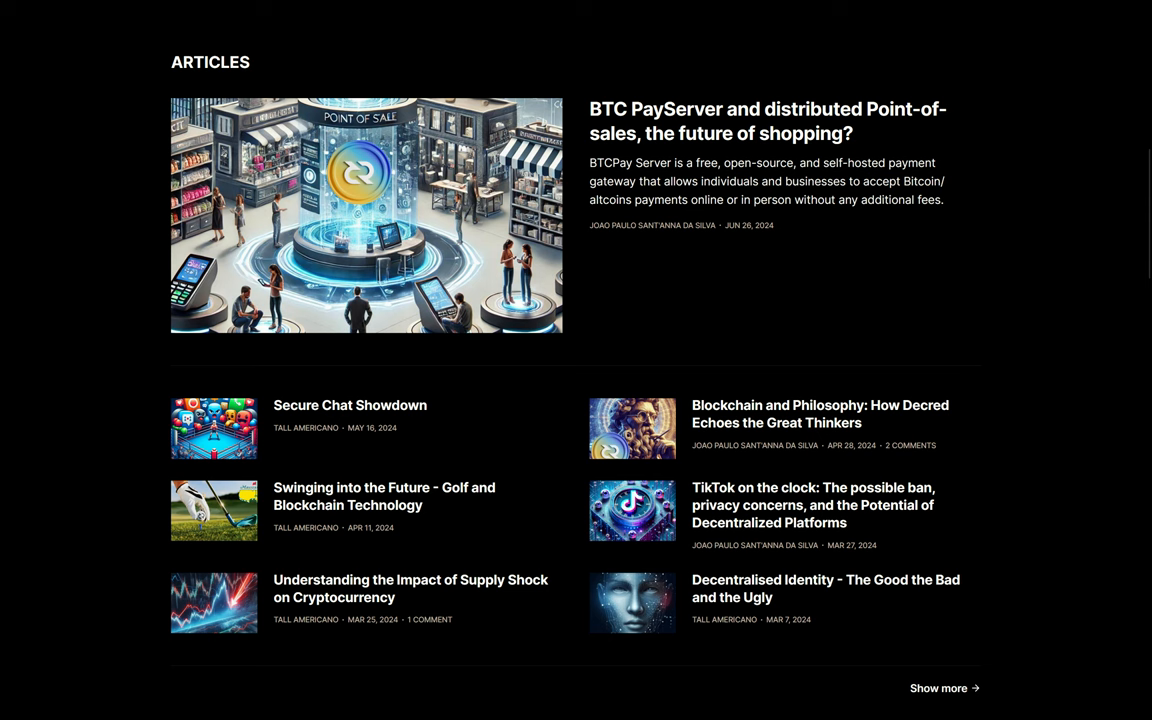
{"action": "left_click", "coordinate": [622, 28]}
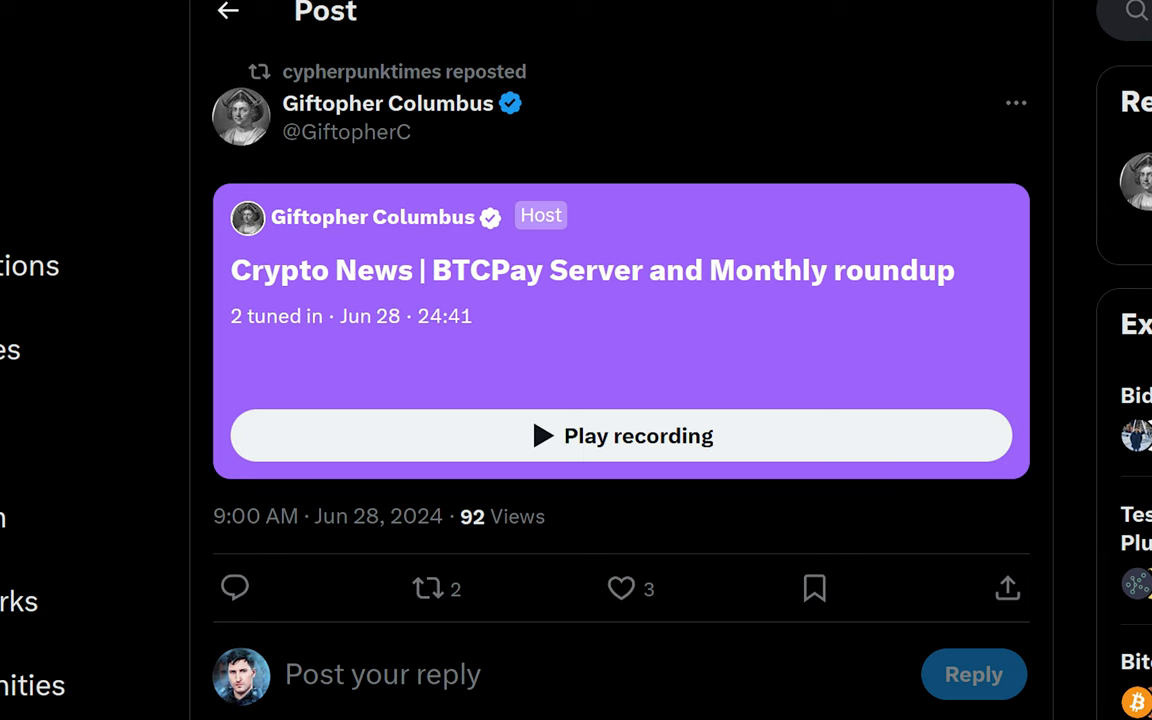
{"action": "left_click", "coordinate": [228, 12]}
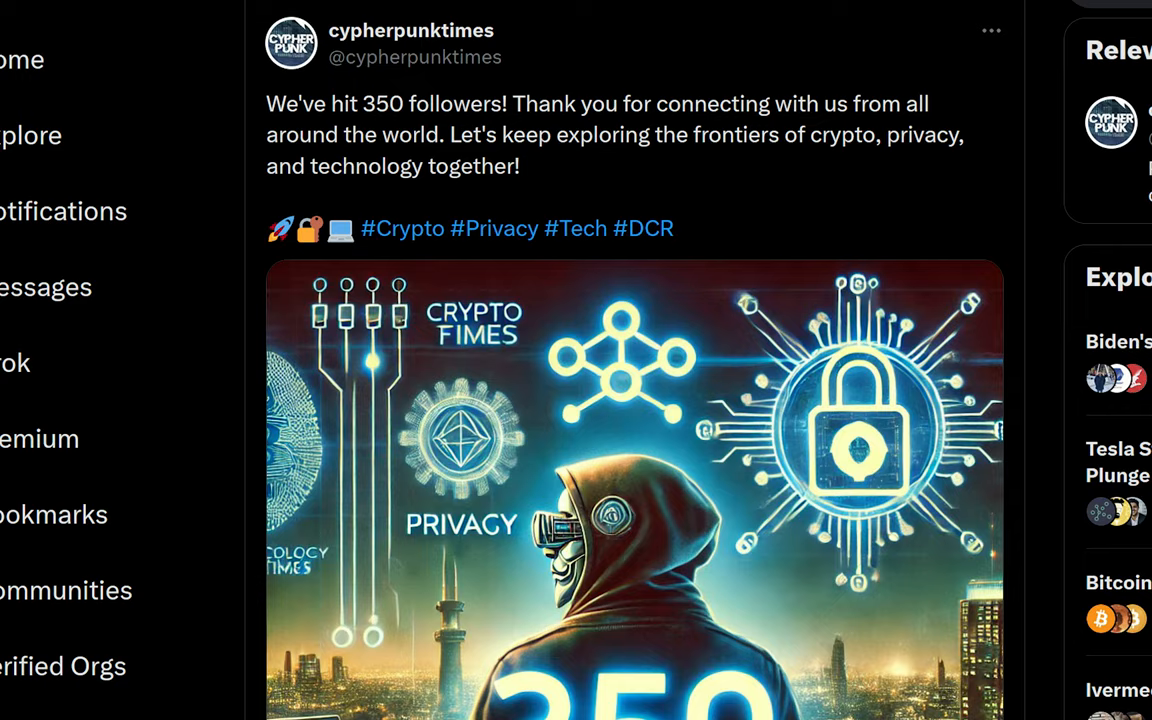
Scroll into the Cypherpunk Times Politeia proposal's roles and budget.
{"action": "scroll", "scroll_direction": "down", "scroll_amount": 3}
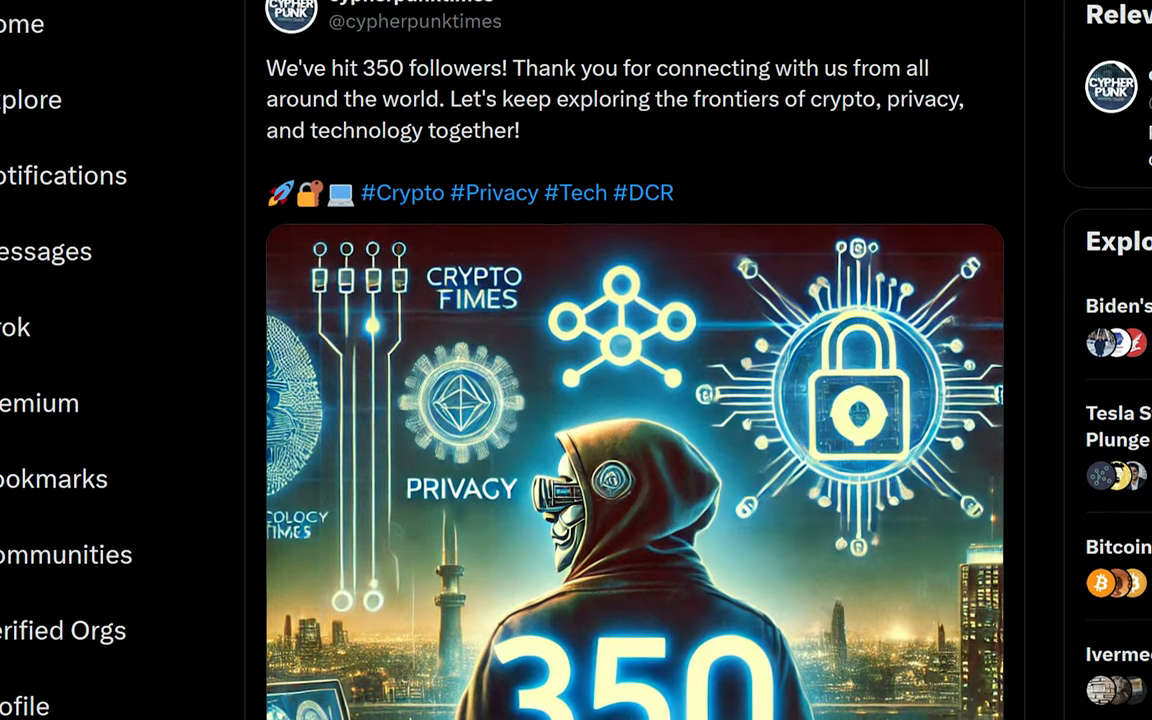
{"action": "scroll", "scroll_direction": "down", "scroll_amount": 3}
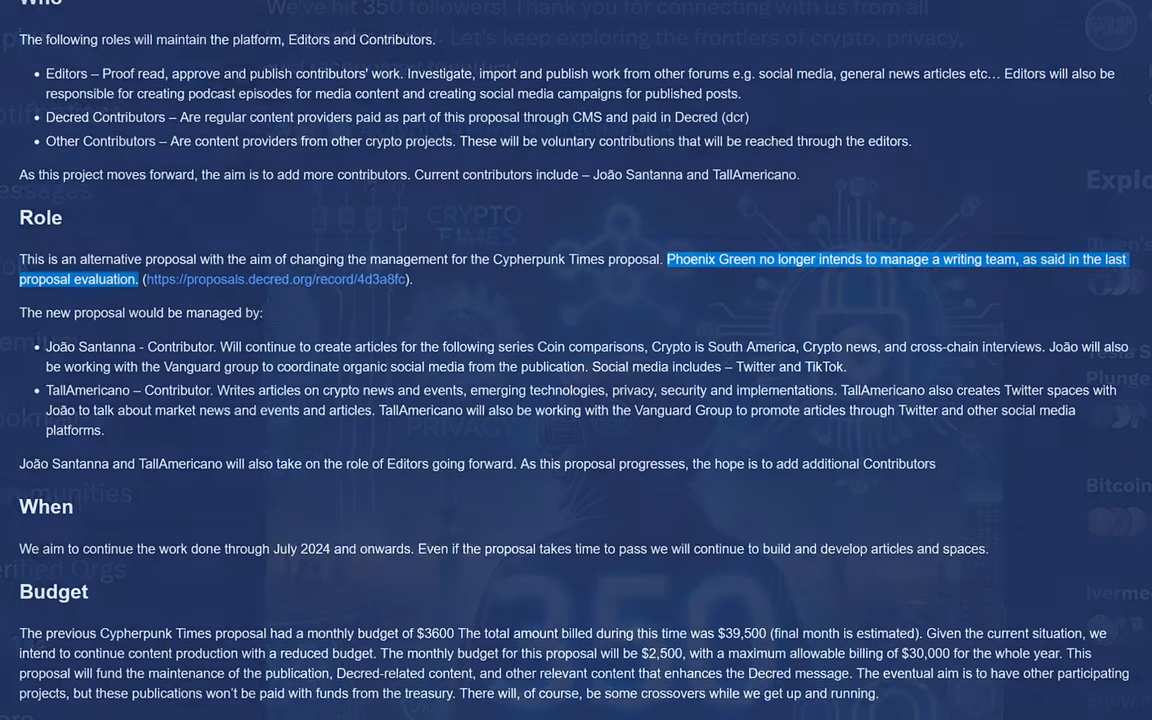
Read the proposal's Role section, then open beginner-guide-to-the-decred-lightning-network.md in decred-arabic.
{"action": "scroll", "scroll_direction": "down", "scroll_amount": 3}
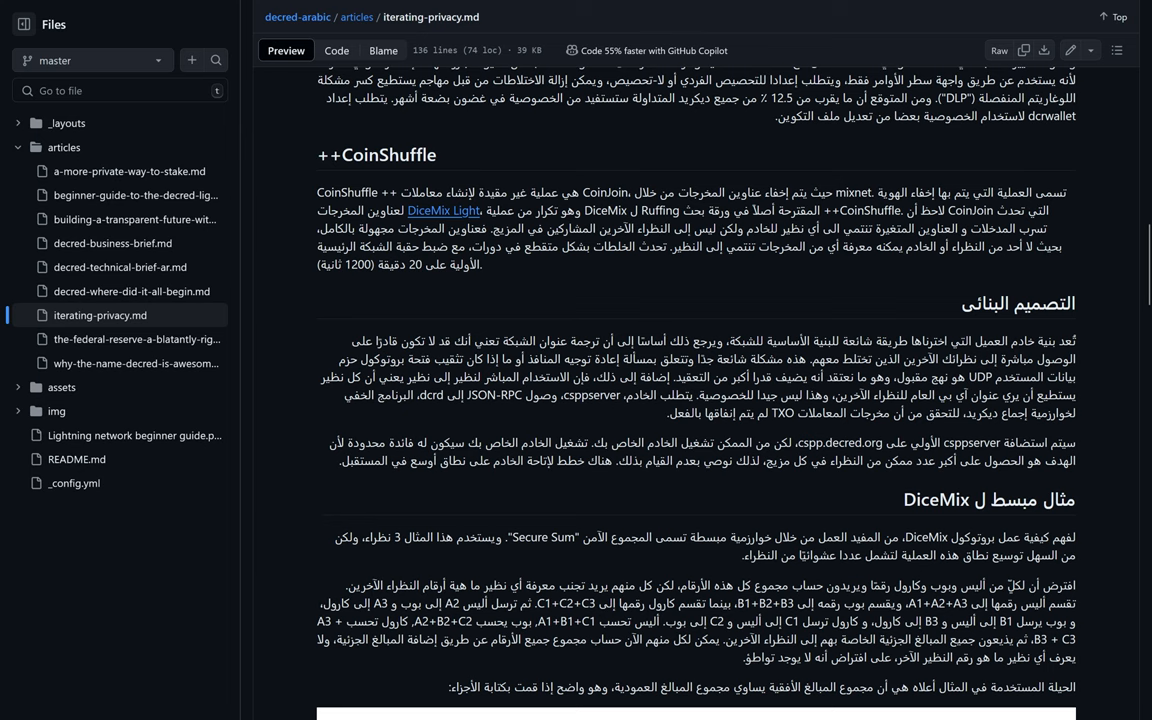
{"action": "left_click", "coordinate": [132, 196]}
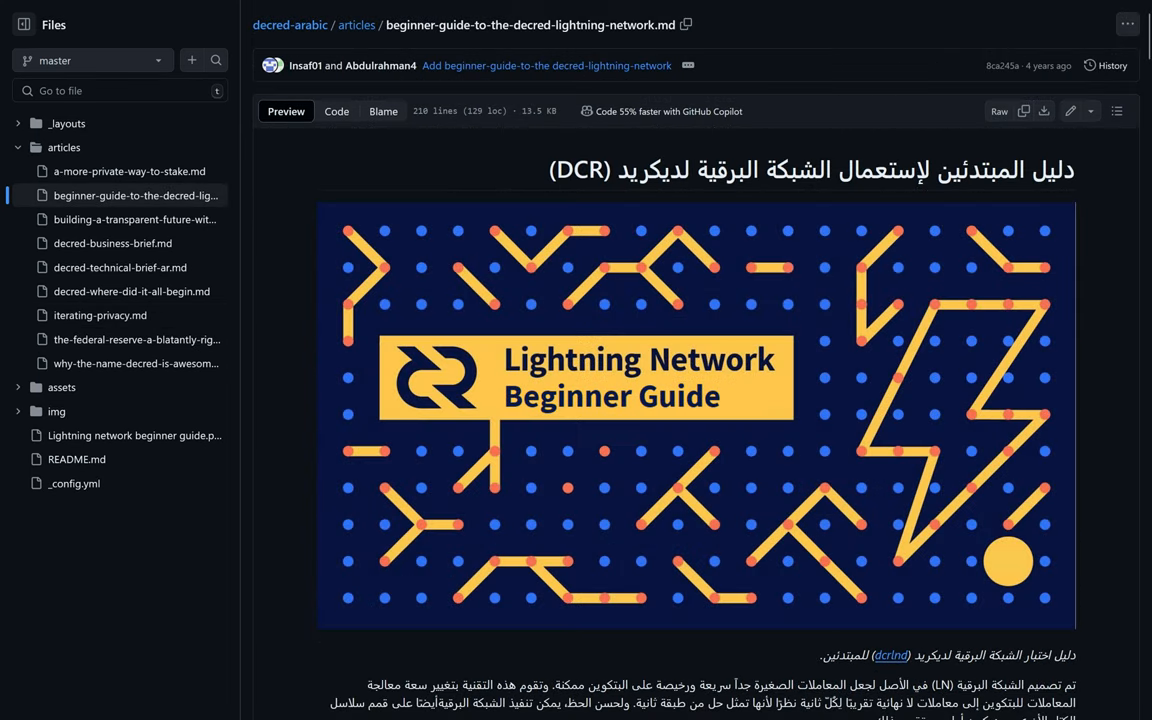